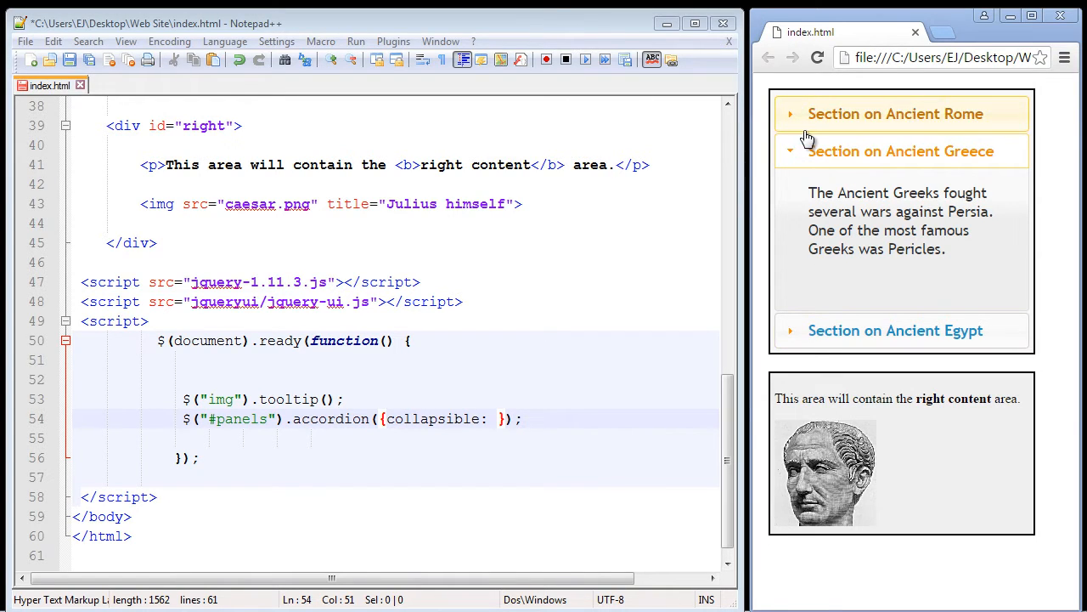
mouse_move(812, 119)
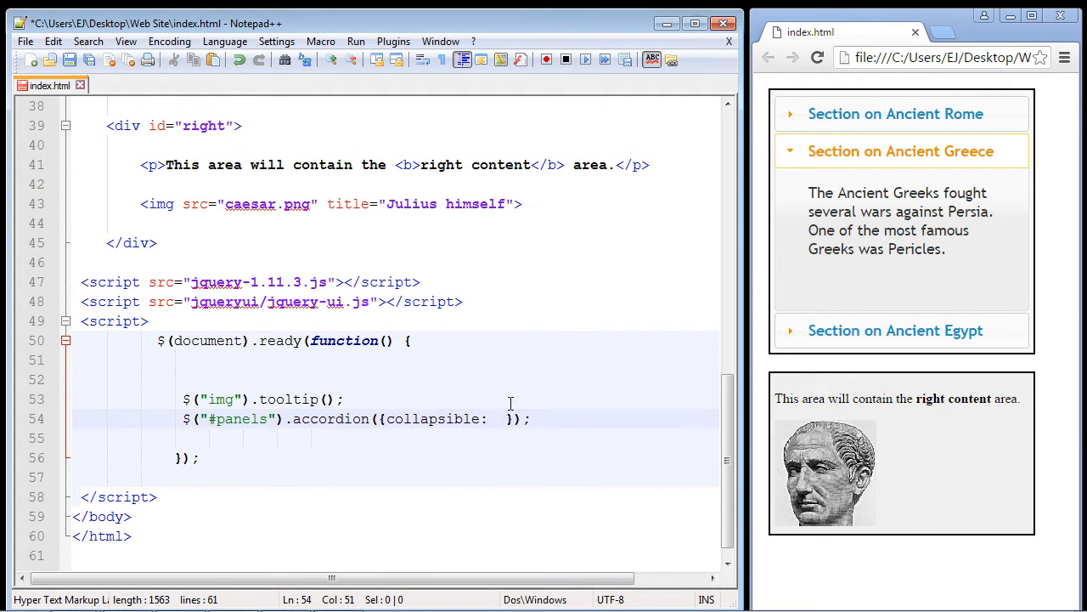
Step: Set the accordion to collapsible: true, save index.html and test collapsing panels in Chrome
text(true)
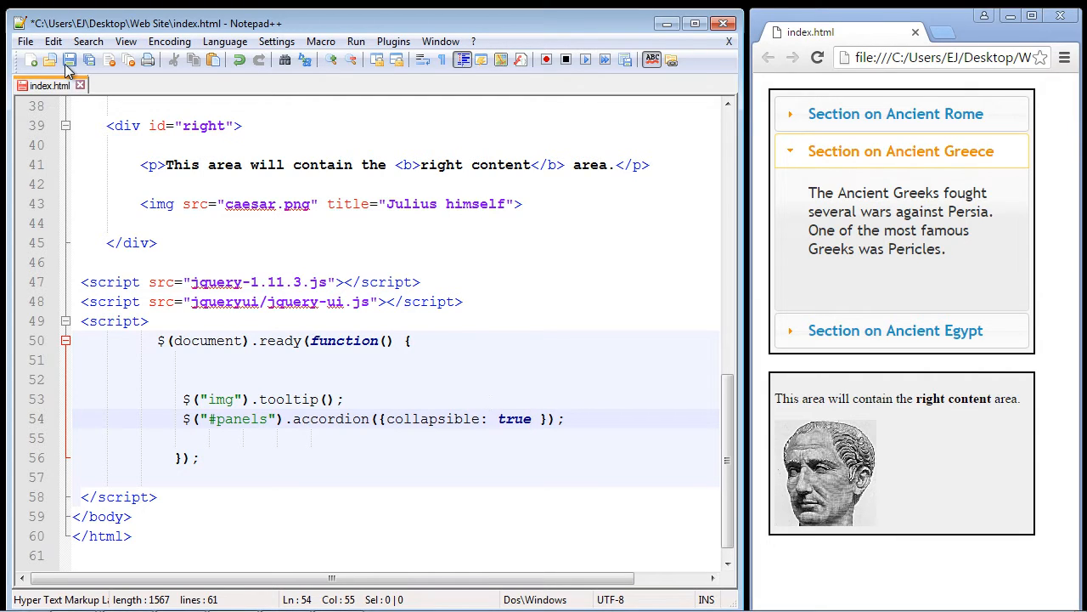
click(895, 112)
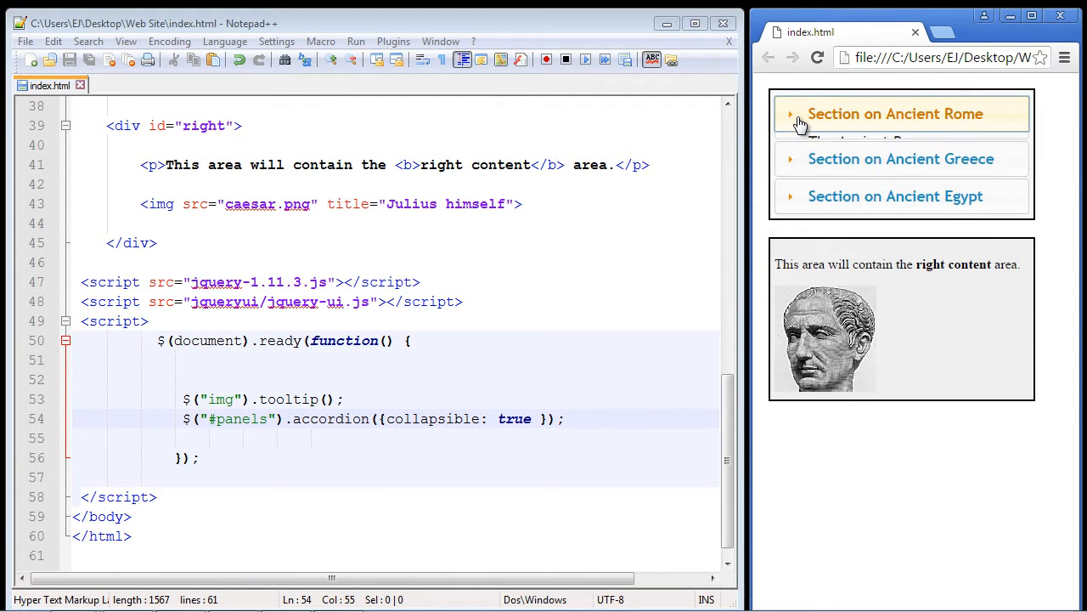
click(900, 151)
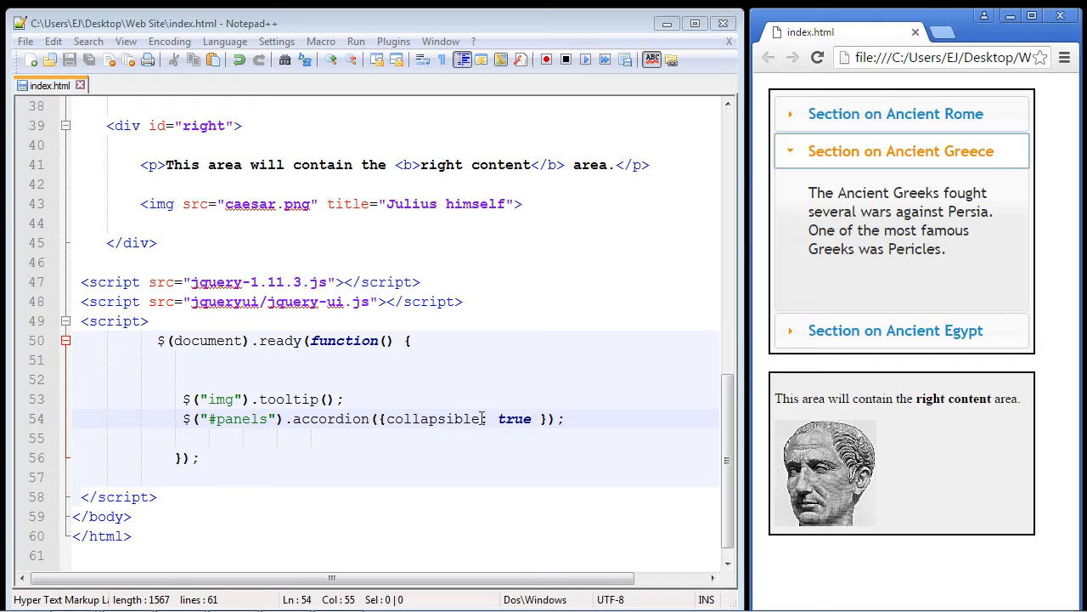
Step: Replace collapsible: true with event: "mouseover" so panels open on hover
text(ent)
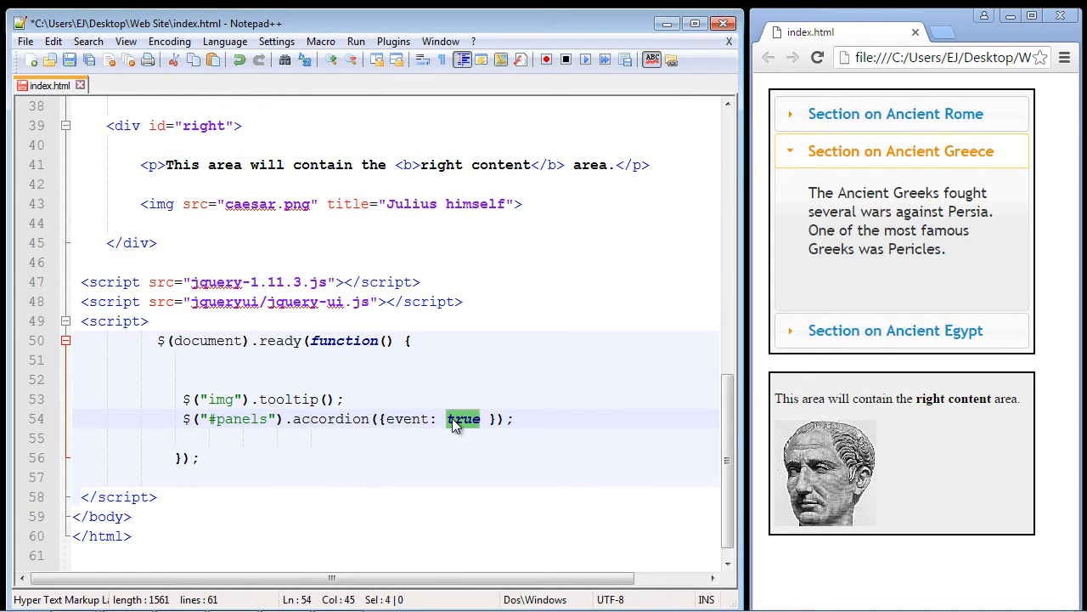
text("mouseover)
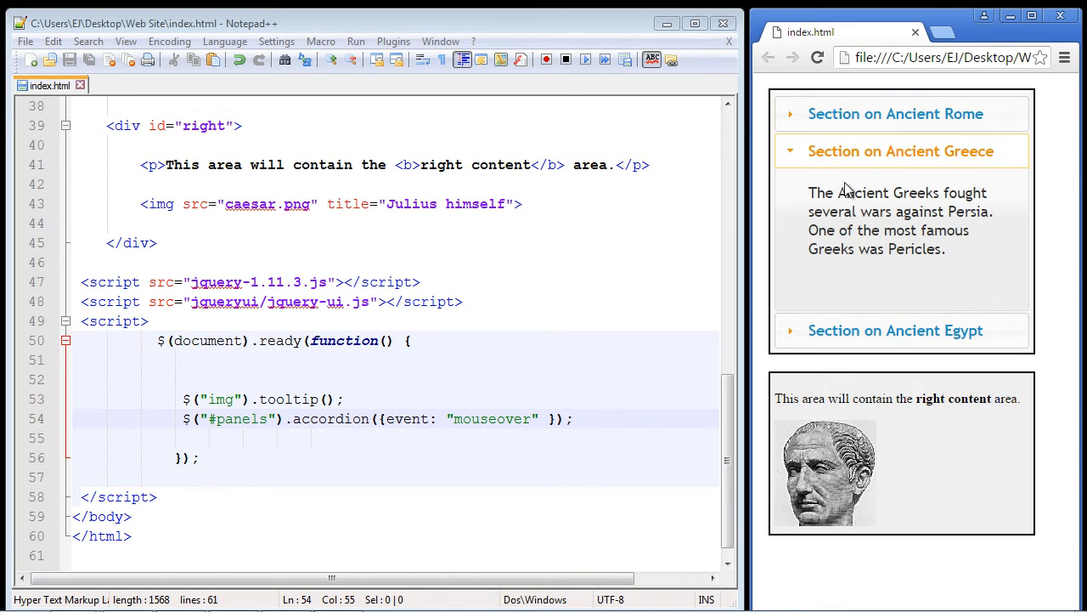
mouse_move(808, 221)
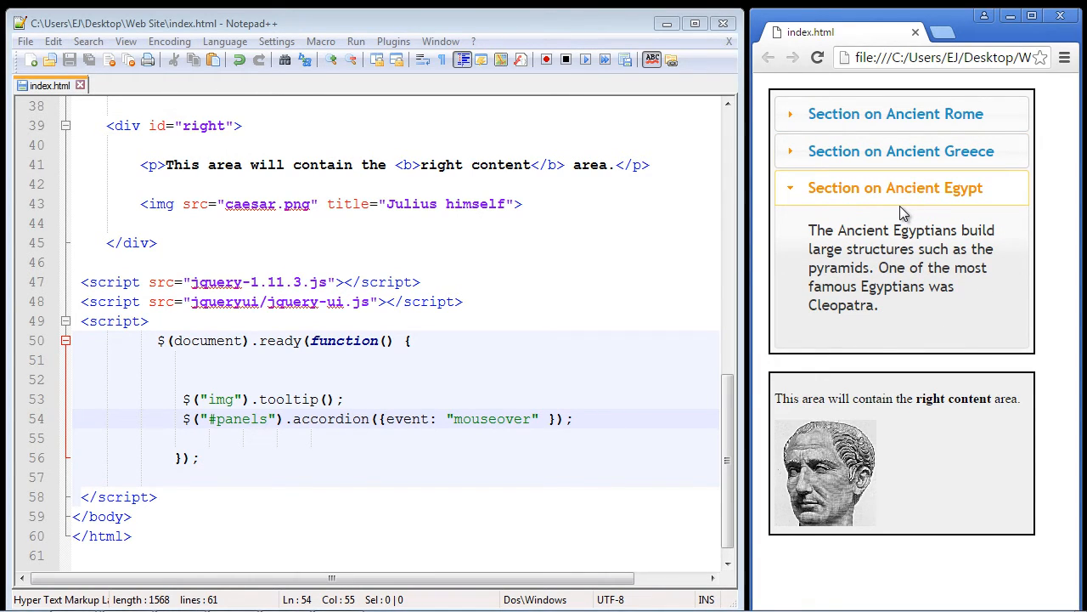
mouse_move(891, 211)
text(animat)
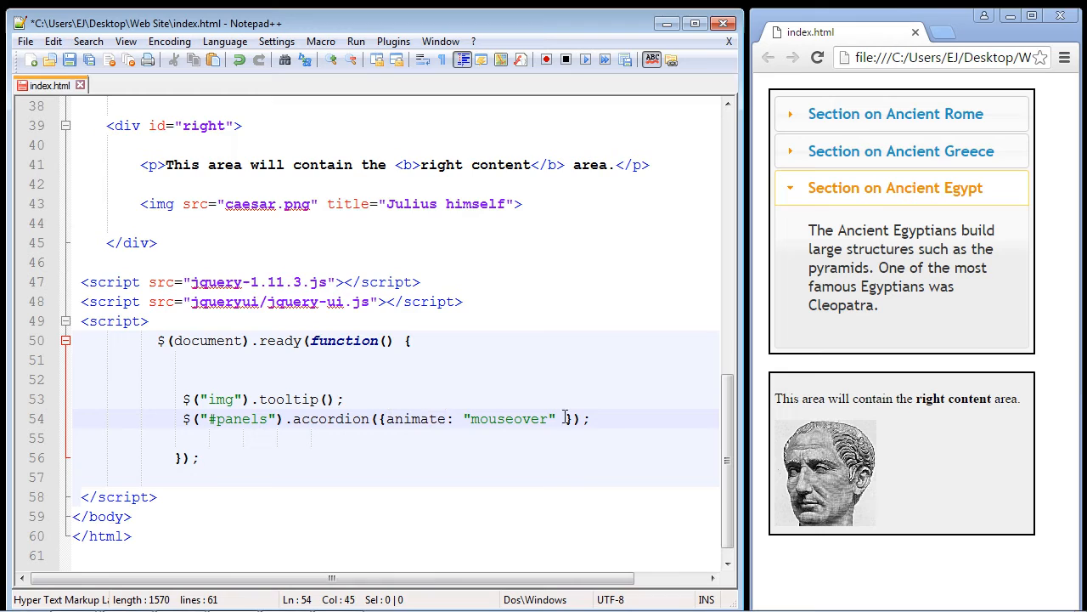
Step: Change the option to animate: 900, save, reload and watch a panel open slowly
double_click(508, 418)
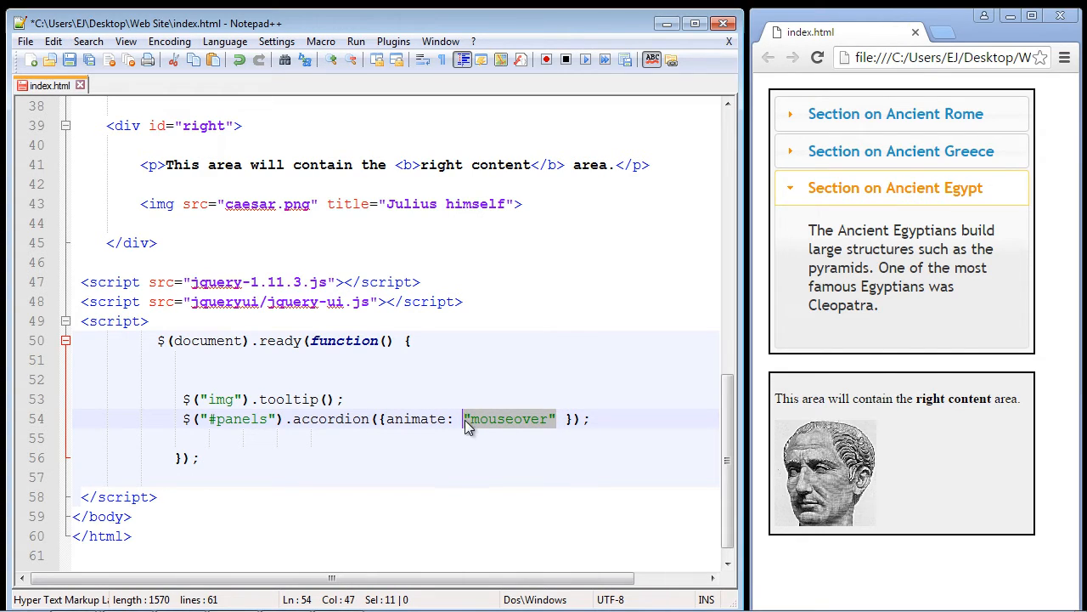
text(900)
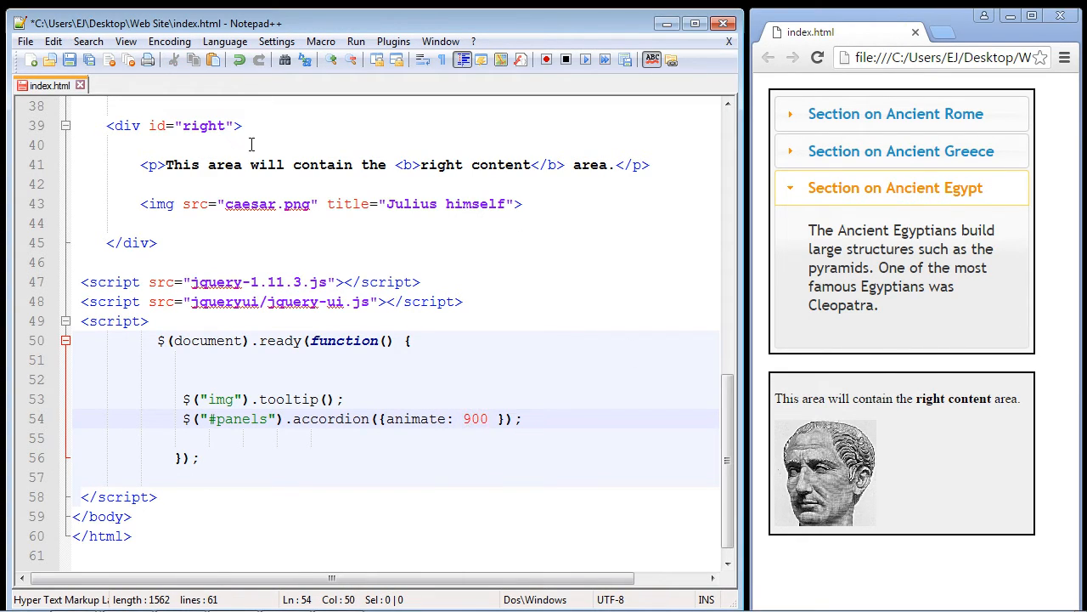
mouse_move(69, 59)
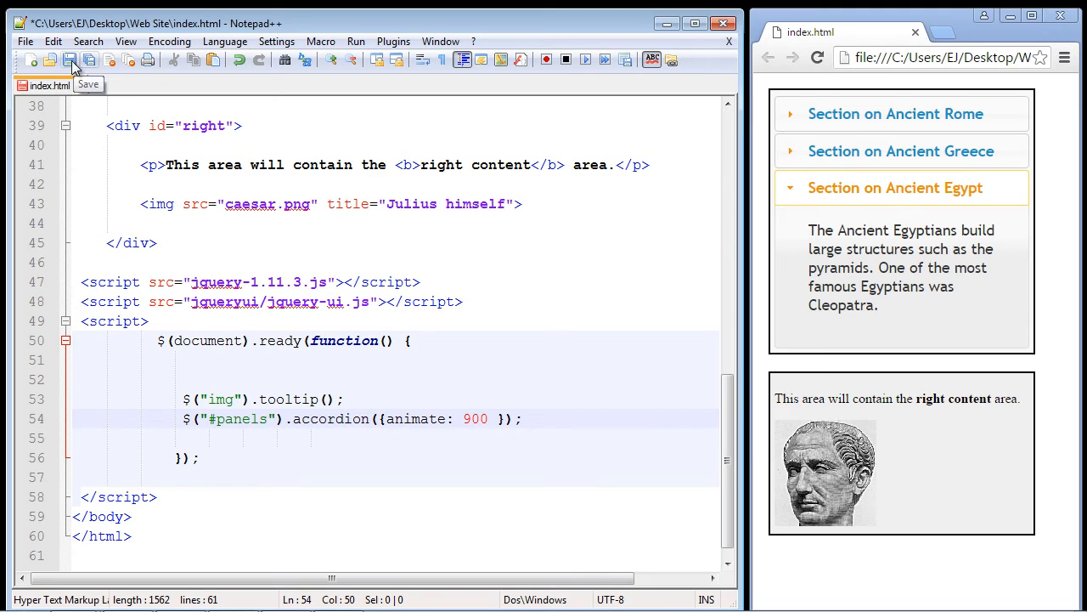
click(895, 112)
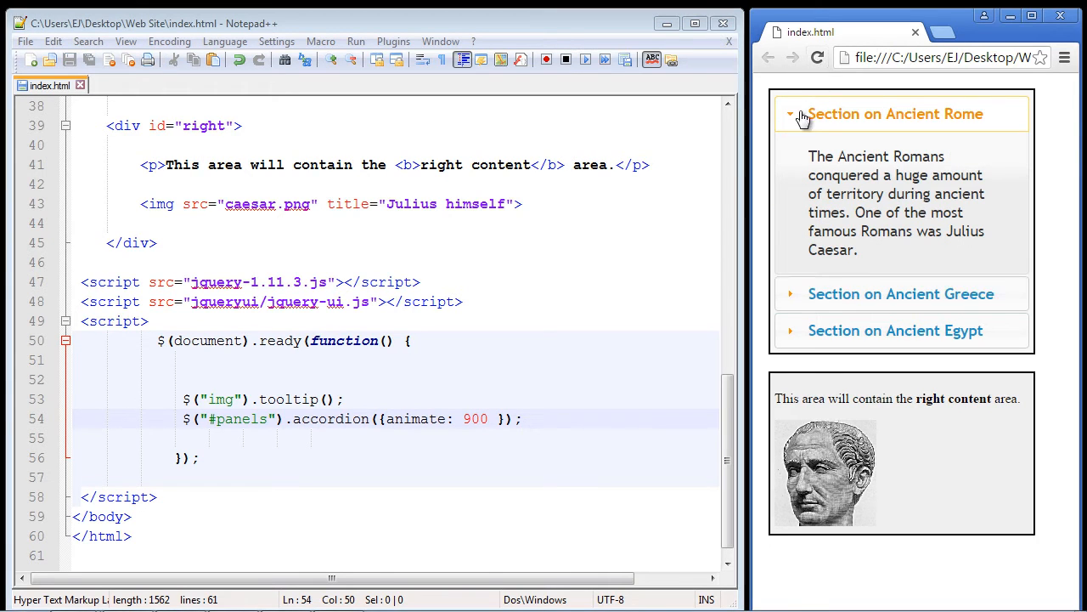
click(901, 292)
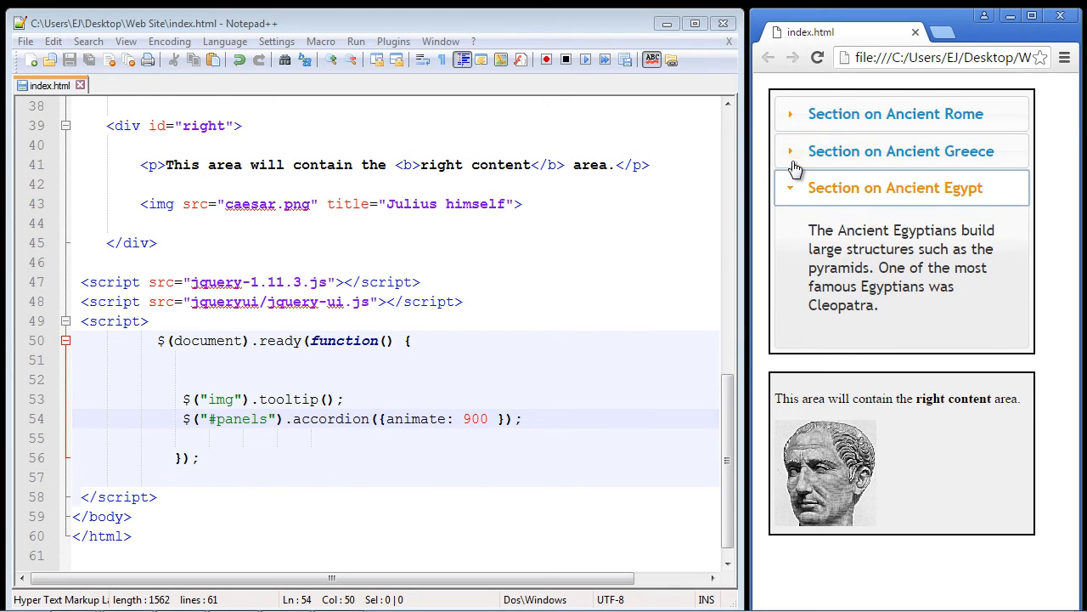
click(893, 112)
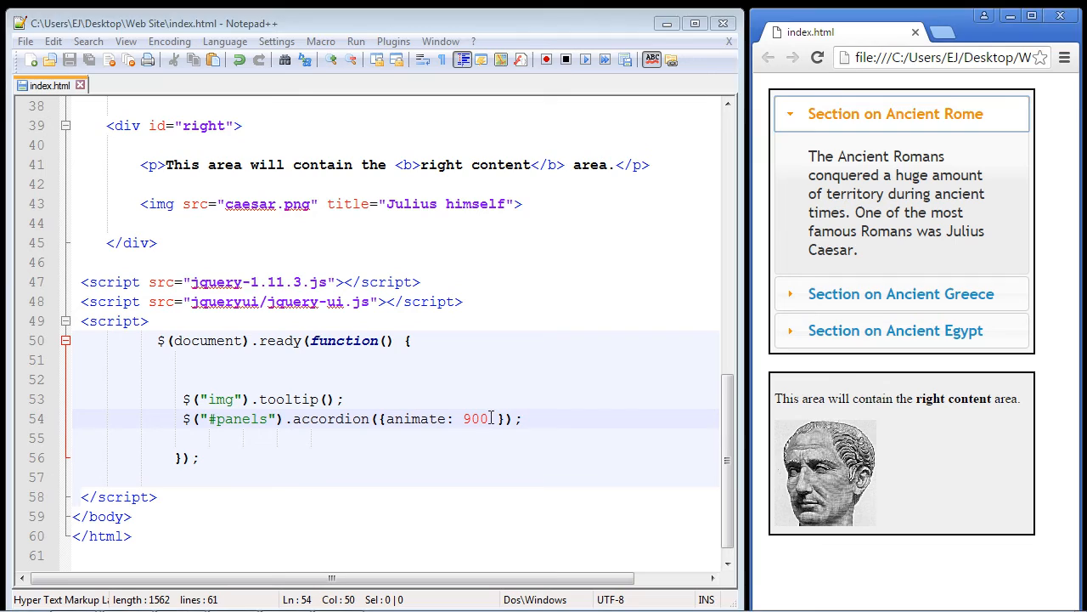
Step: Change animate to 0, reload and confirm the panels switch instantly
double_click(476, 418)
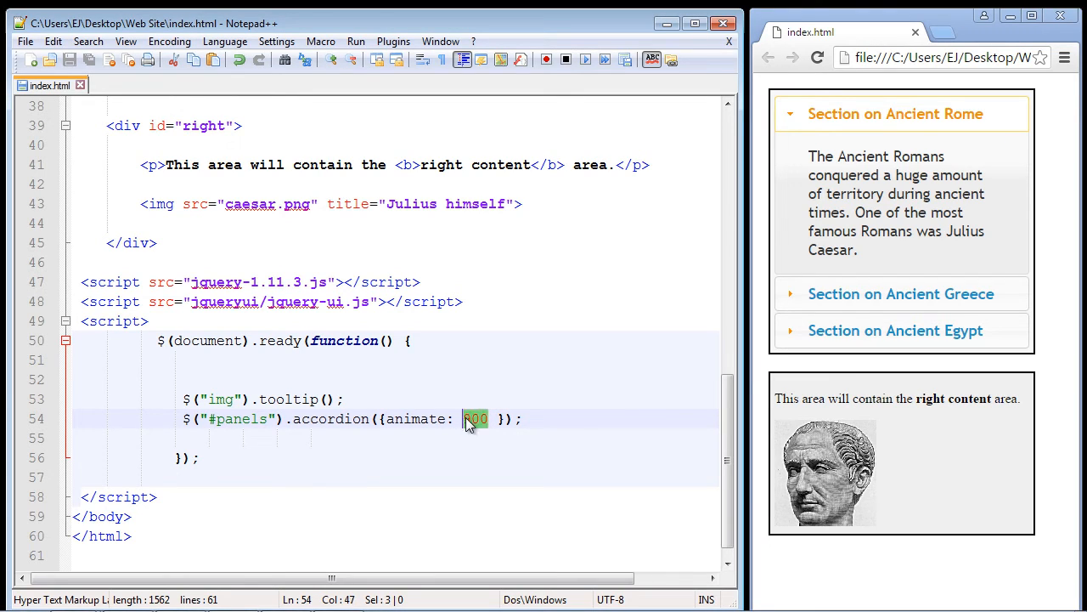
text(0)
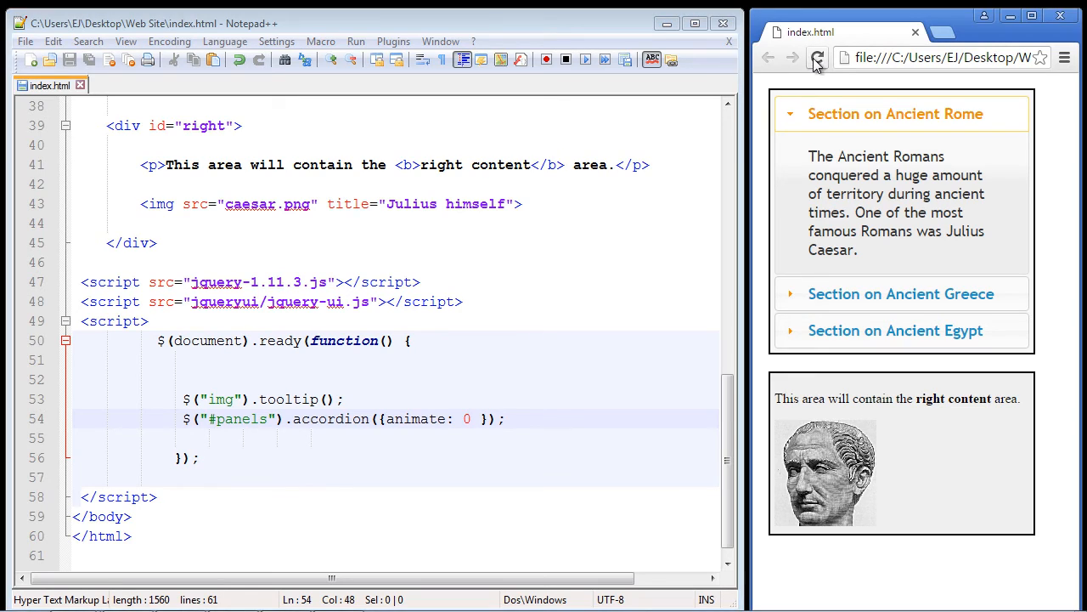
click(893, 330)
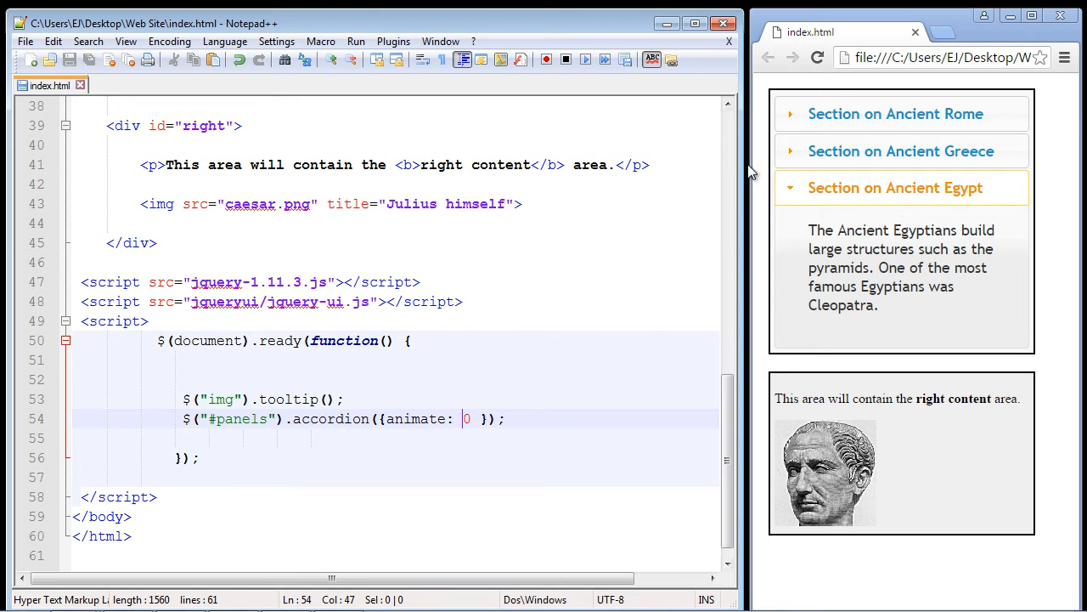
click(816, 58)
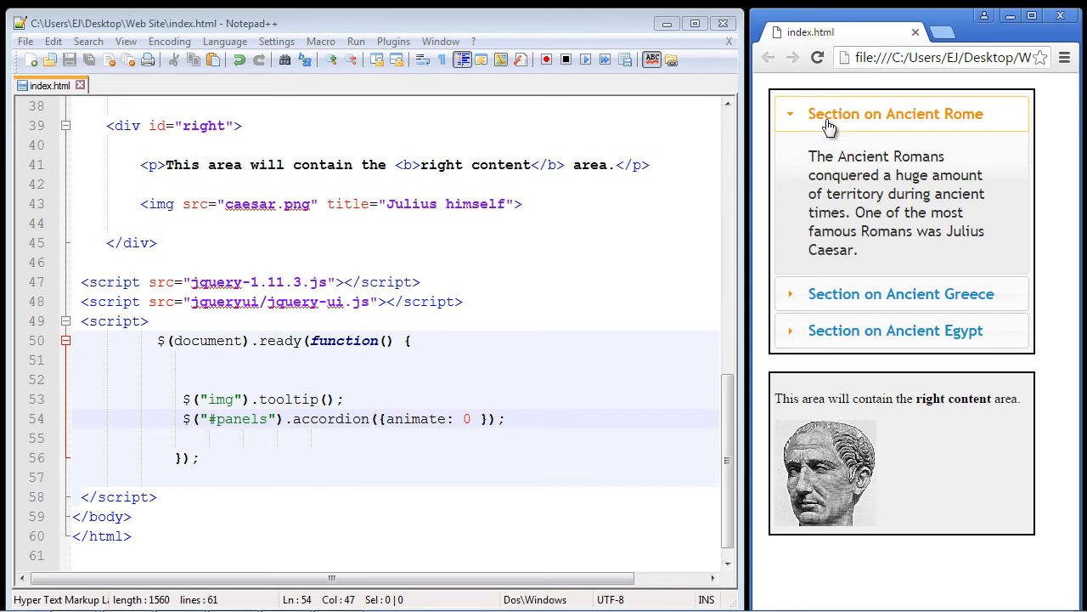
mouse_move(901, 282)
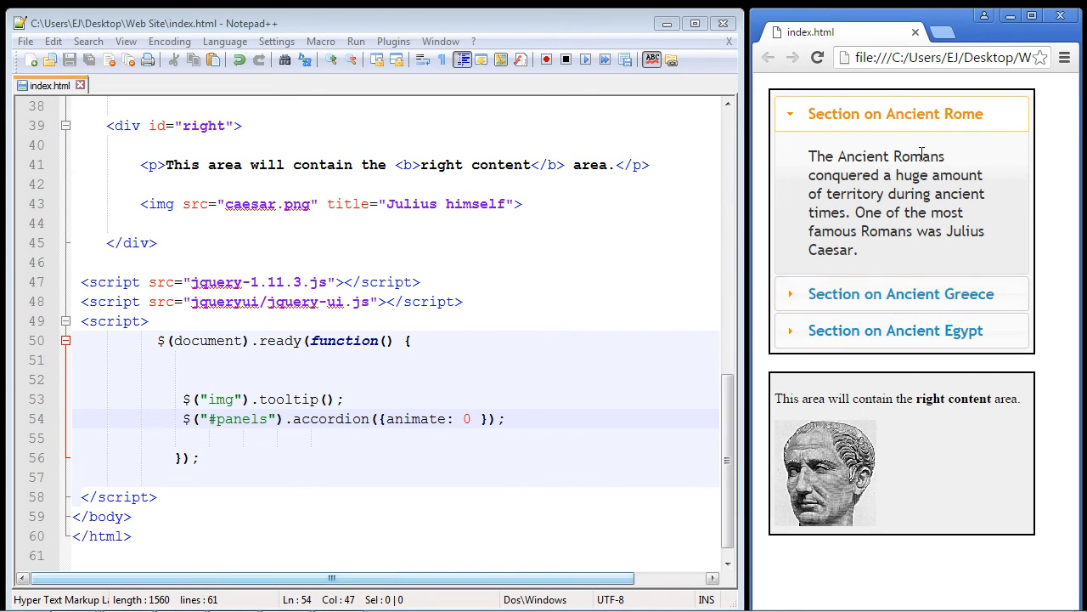
mouse_move(897, 151)
text(ctiv)
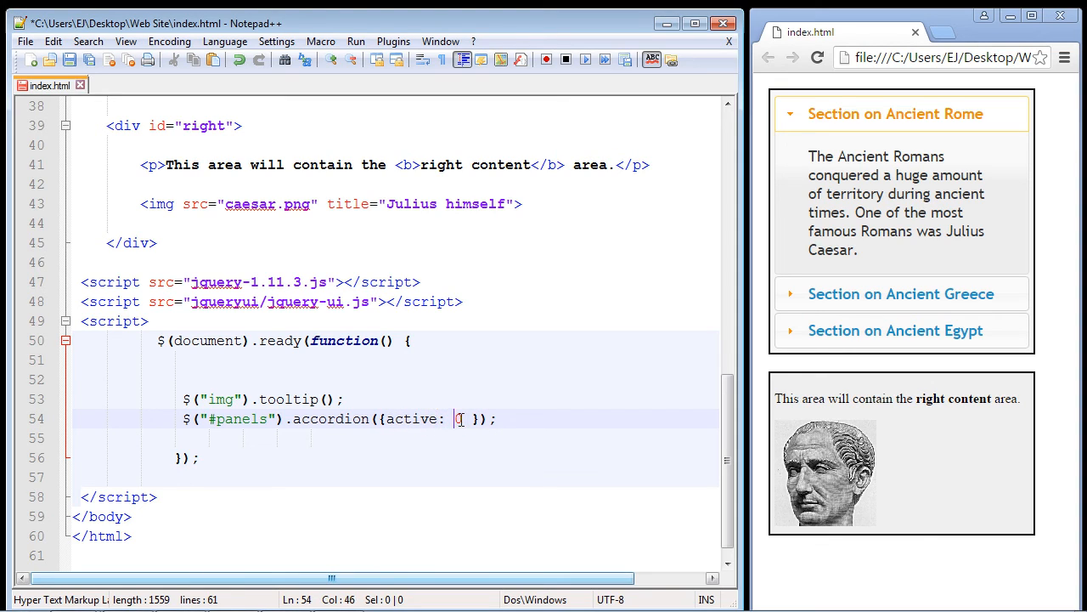
Step: Set active: 1 so the Ancient Greece section opens by default, save and reload
text(1)
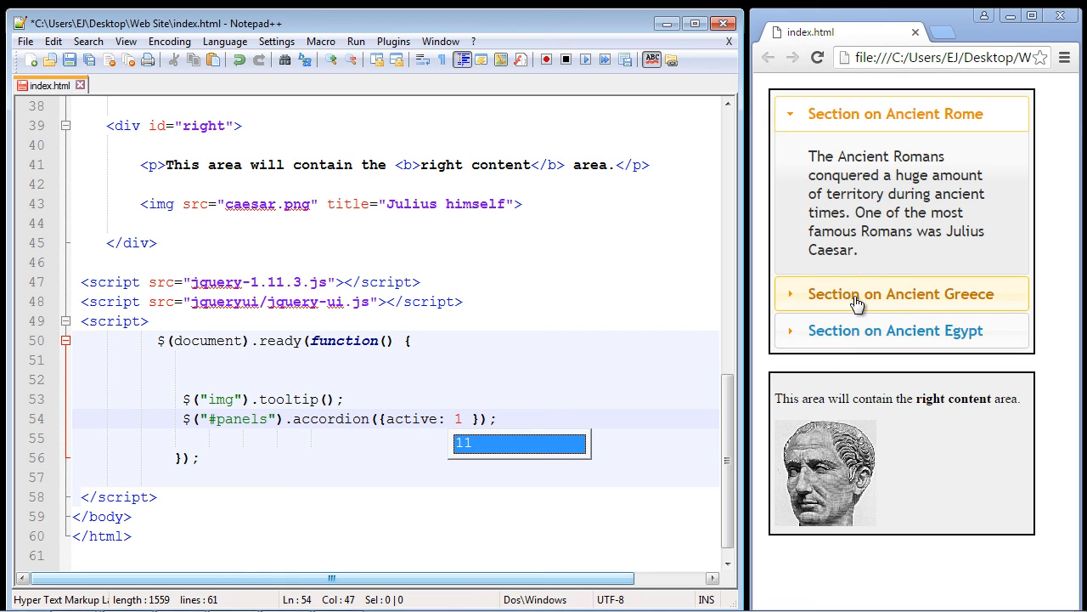
mouse_move(105, 86)
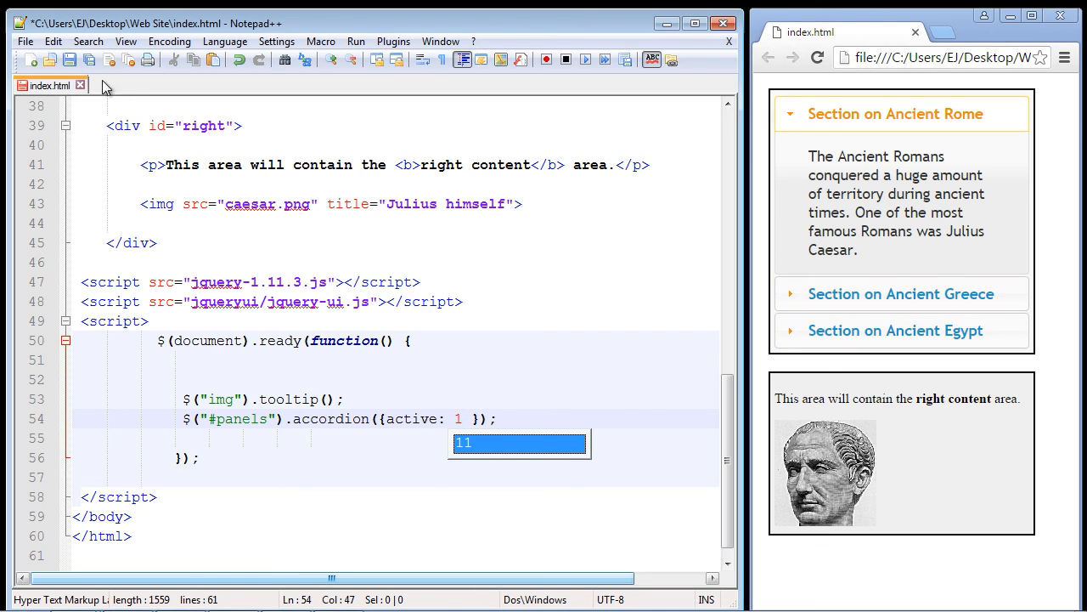
click(816, 58)
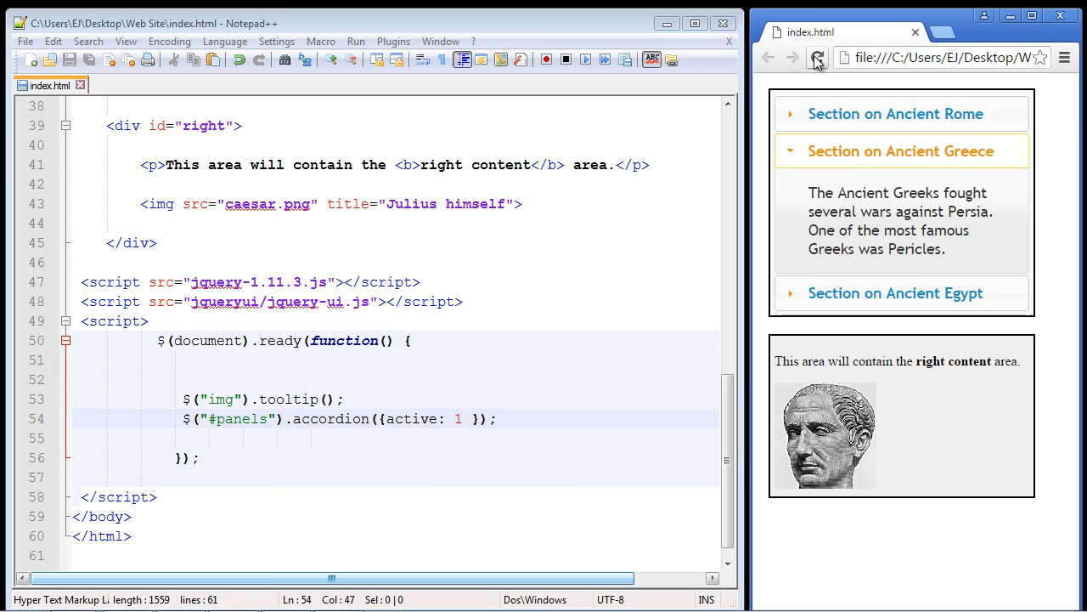
click(815, 57)
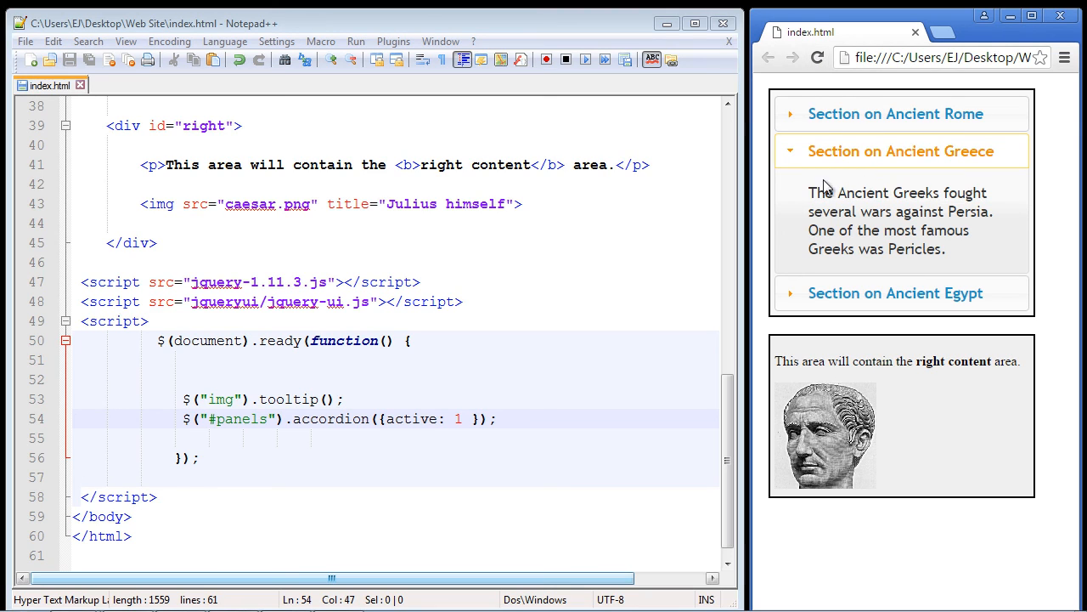
mouse_move(959, 258)
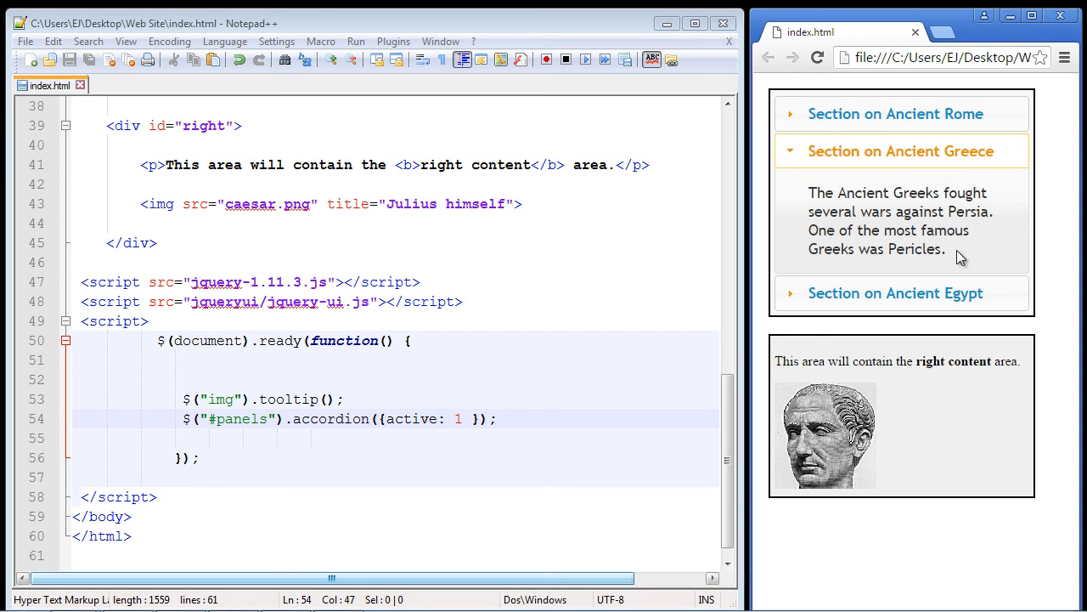